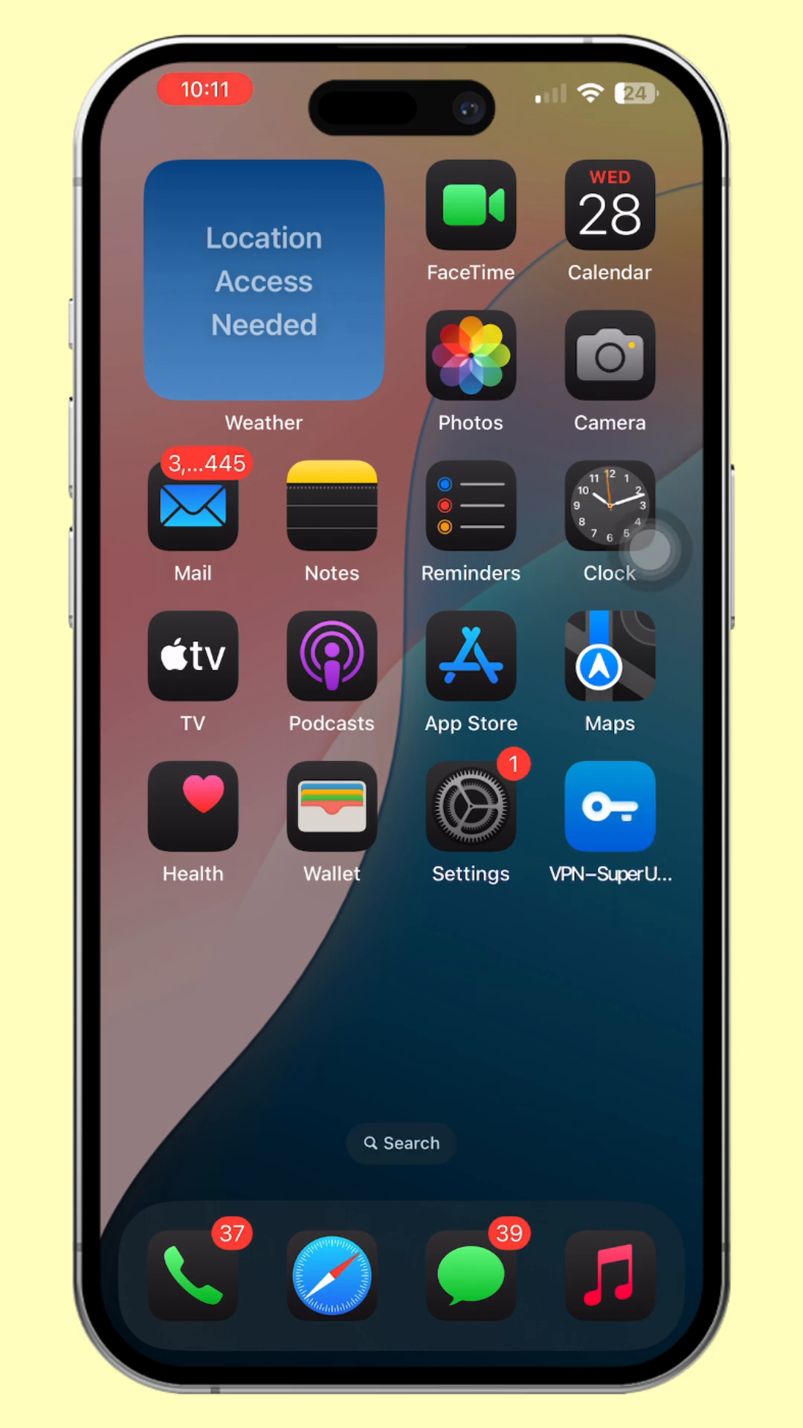
# - Search the App Store for 'check my device' and open the installed Check My Device app
pyautogui.click(472, 659)
pyautogui.write('check my')
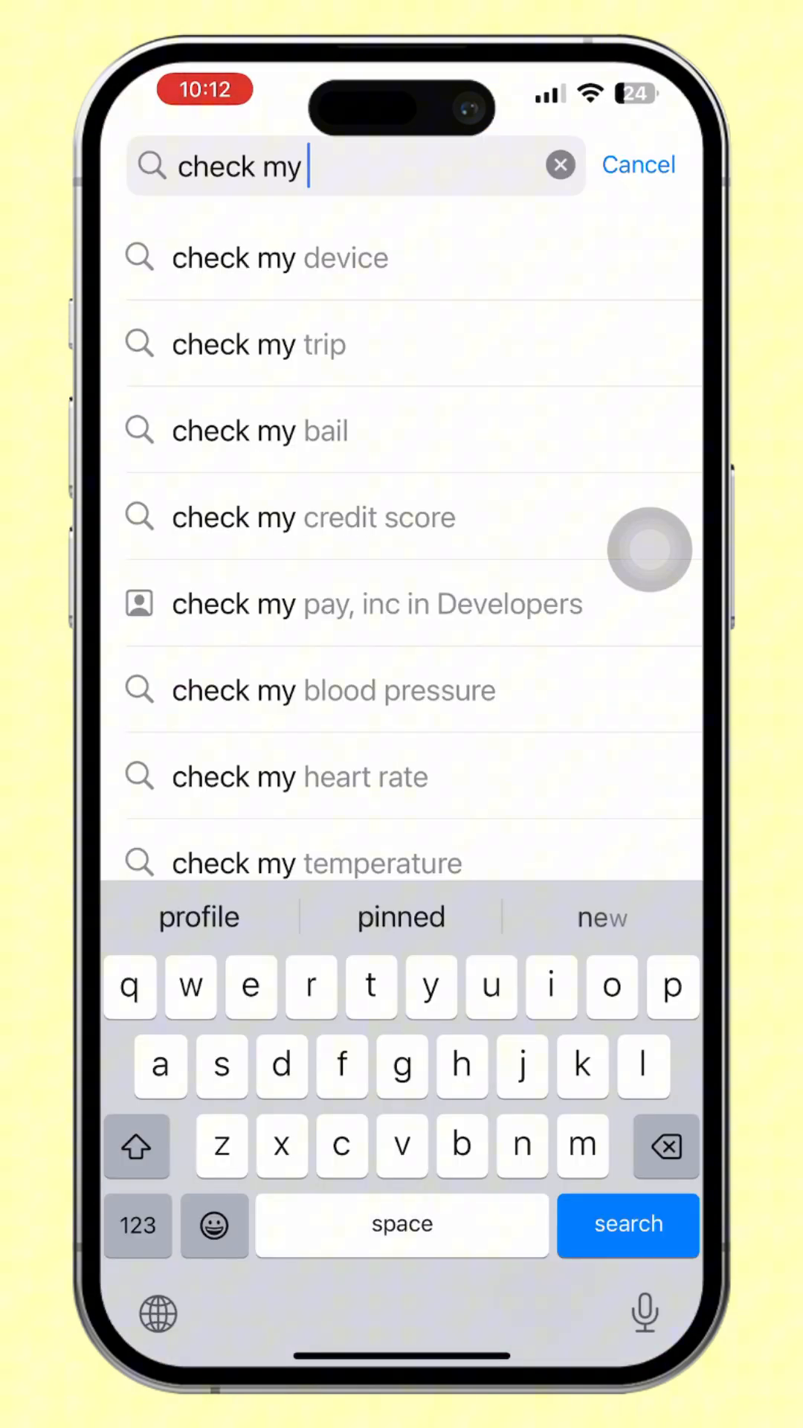
pyautogui.click(281, 257)
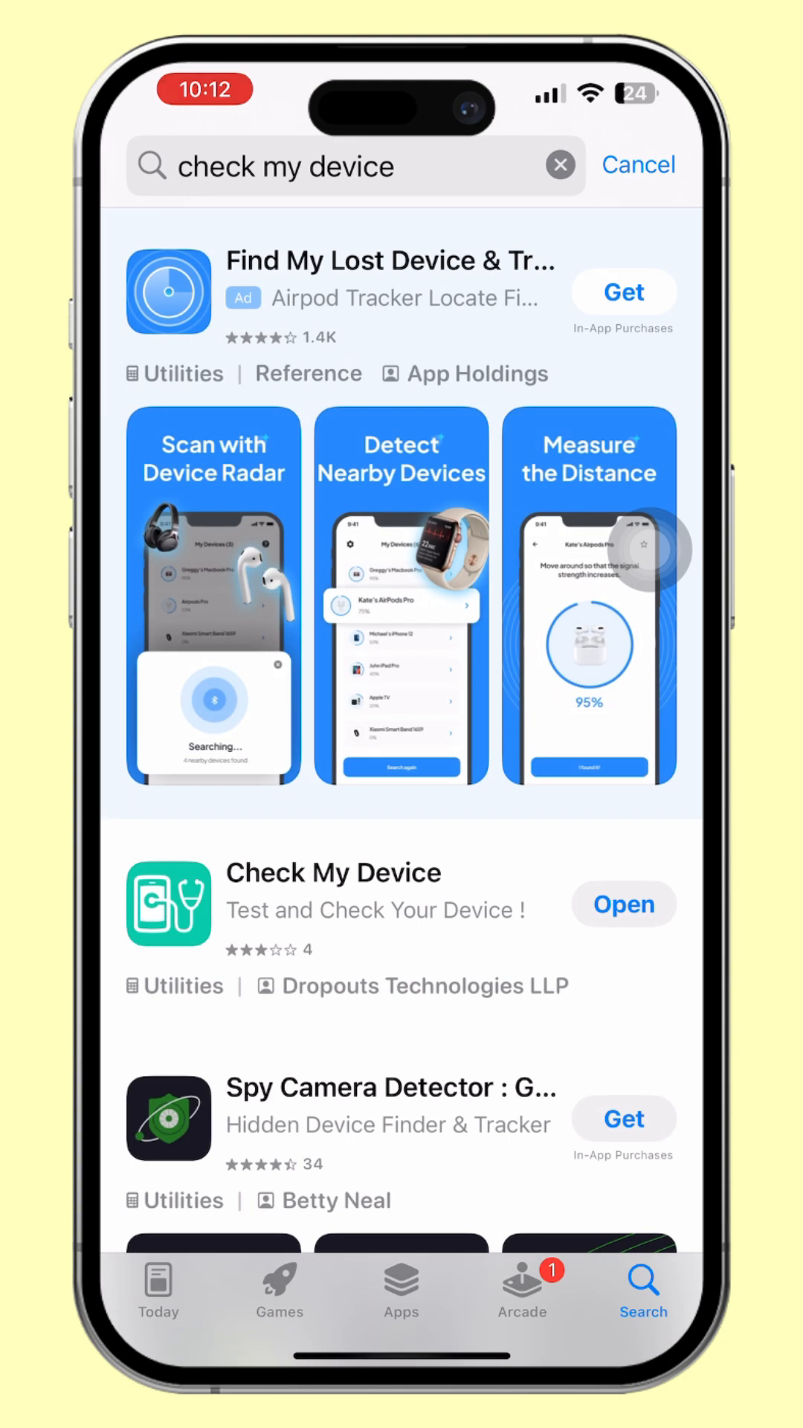
pyautogui.click(623, 905)
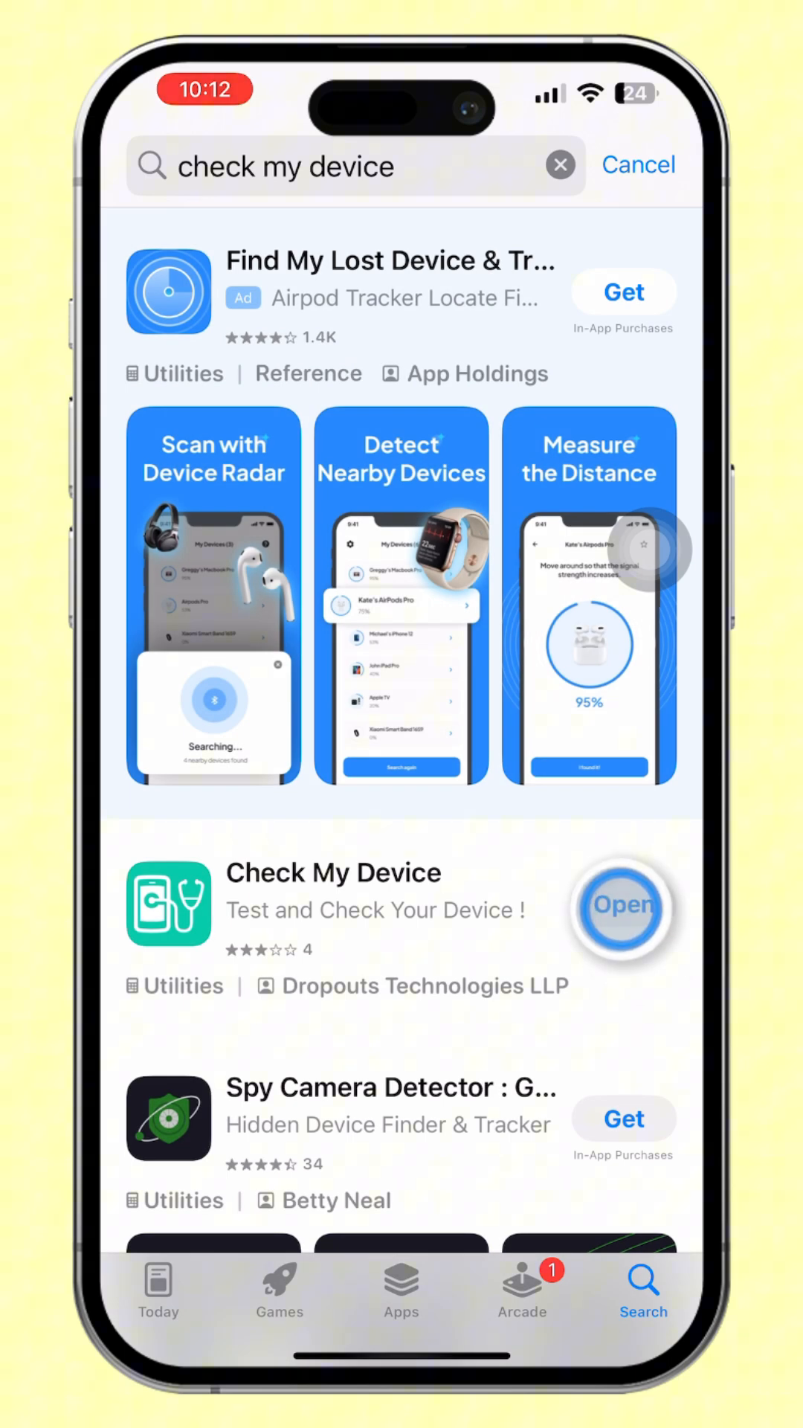
# - Run the Microphone Test in Check My Device and record a short clip
pyautogui.click(623, 905)
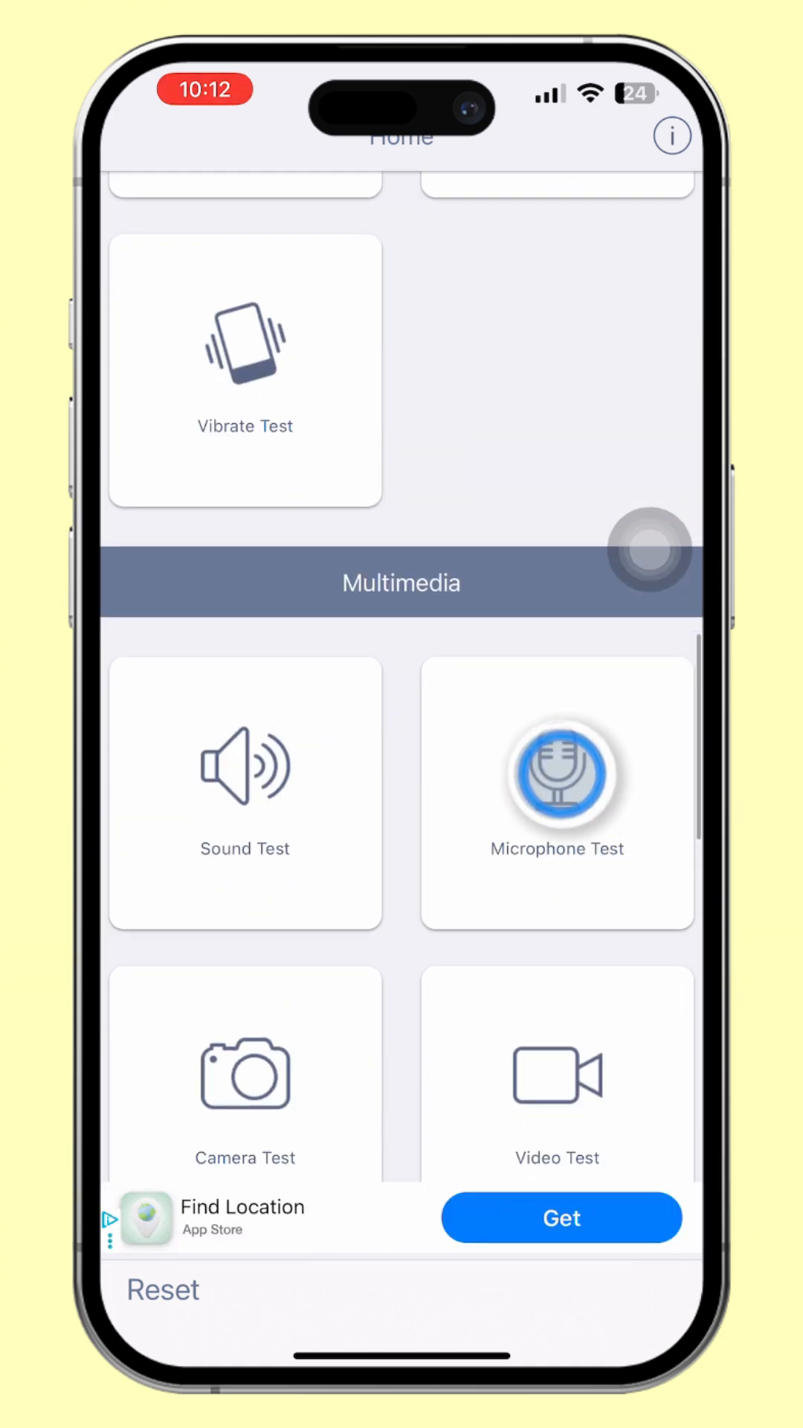
pyautogui.click(556, 776)
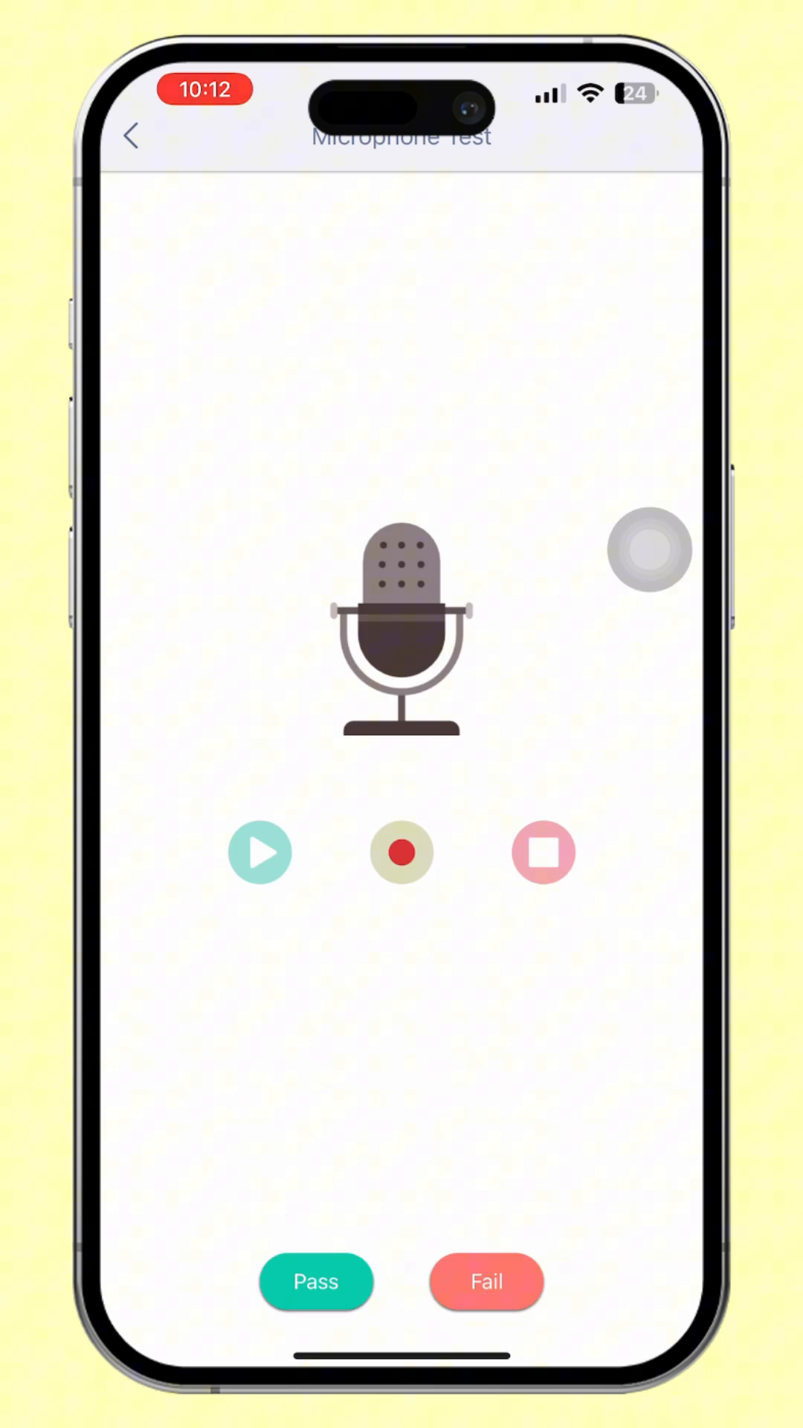
pyautogui.click(400, 853)
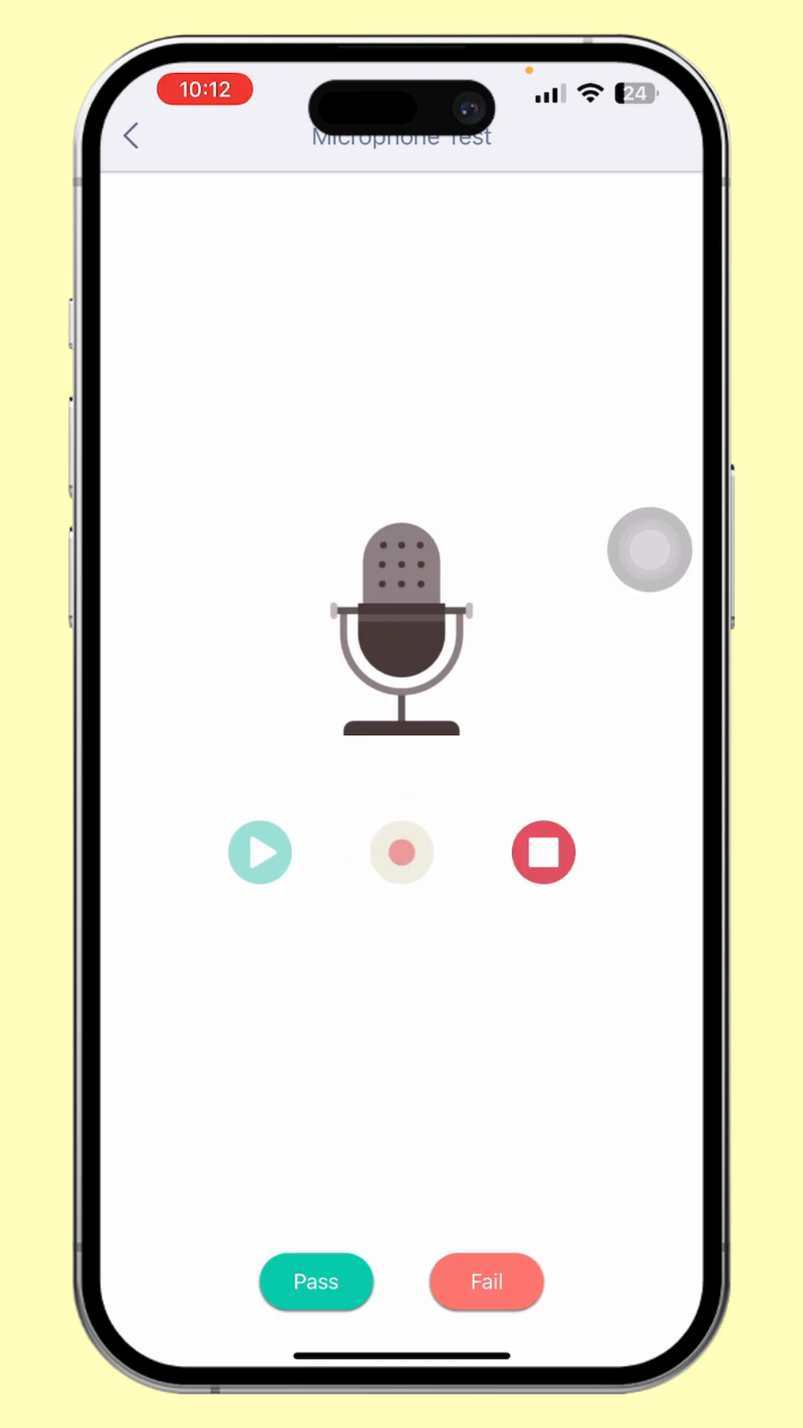
pyautogui.click(545, 852)
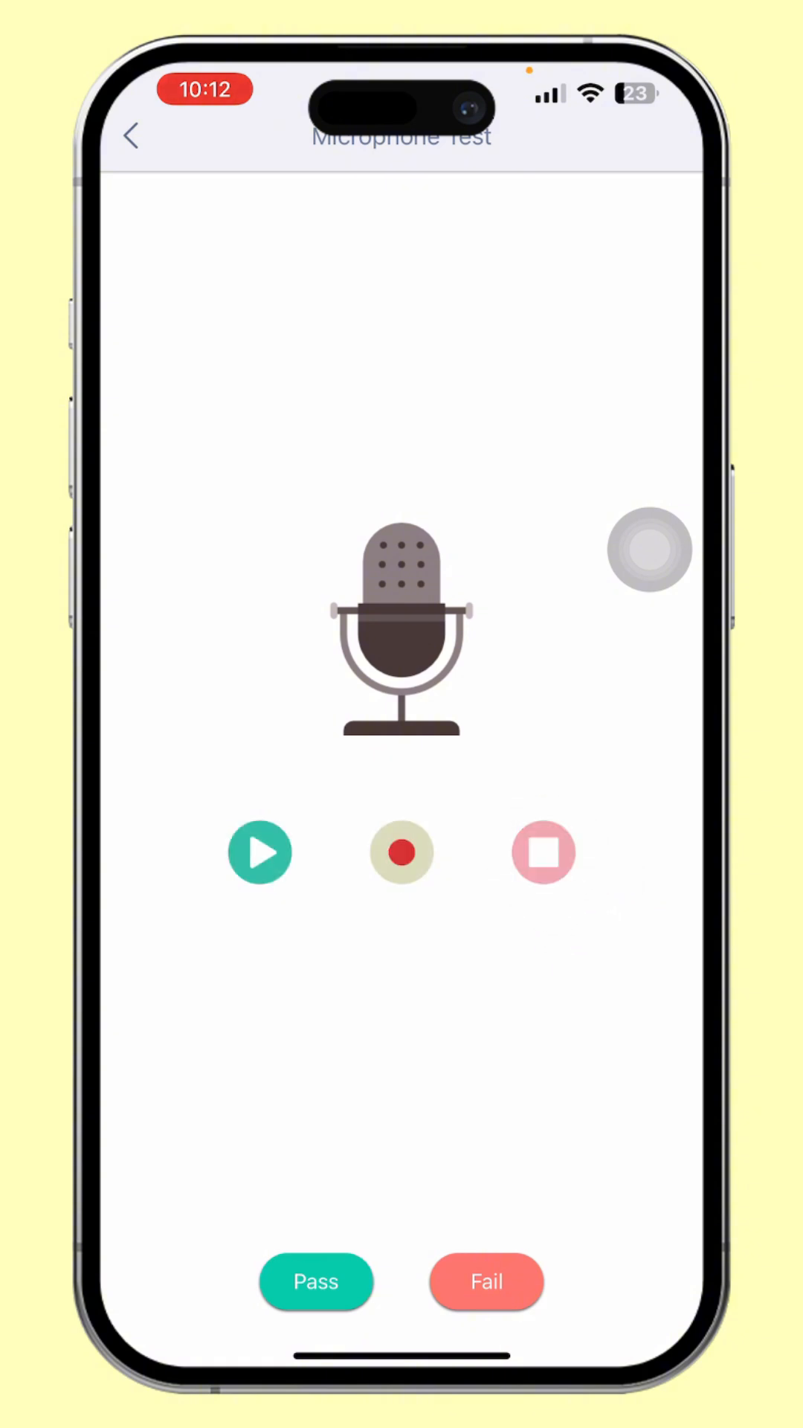
# - Play back the recorded clip, stop playback, and leave the test
pyautogui.click(259, 852)
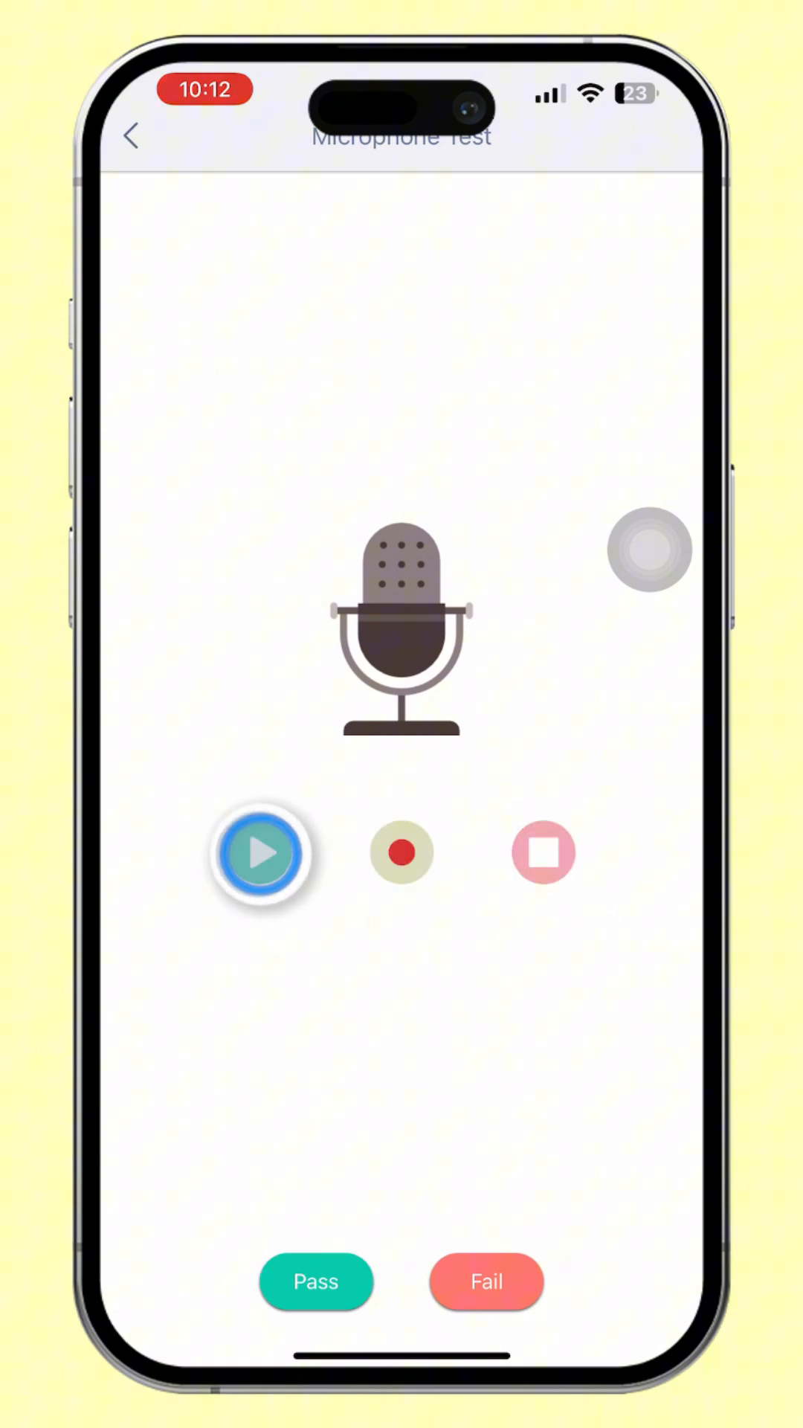
pyautogui.click(262, 854)
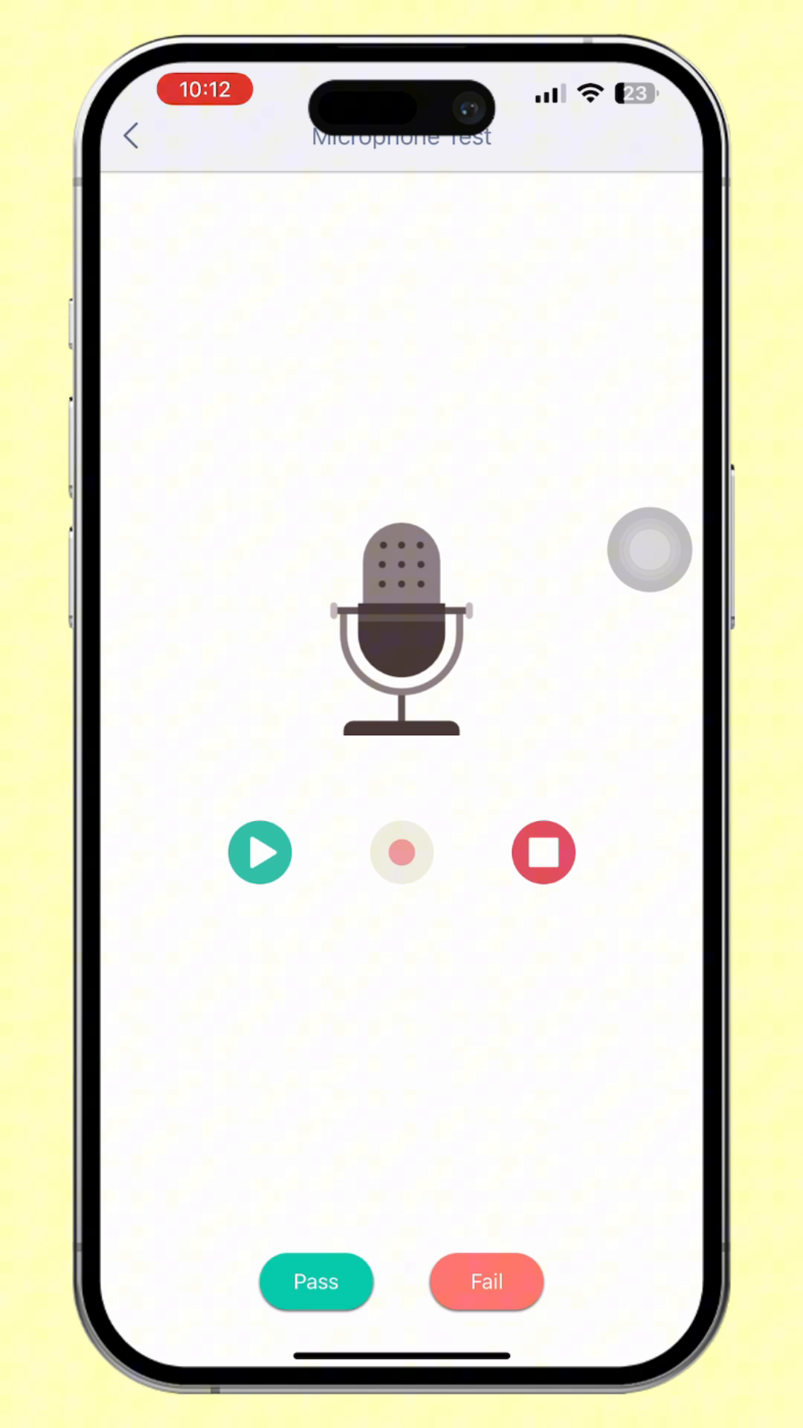
pyautogui.click(132, 137)
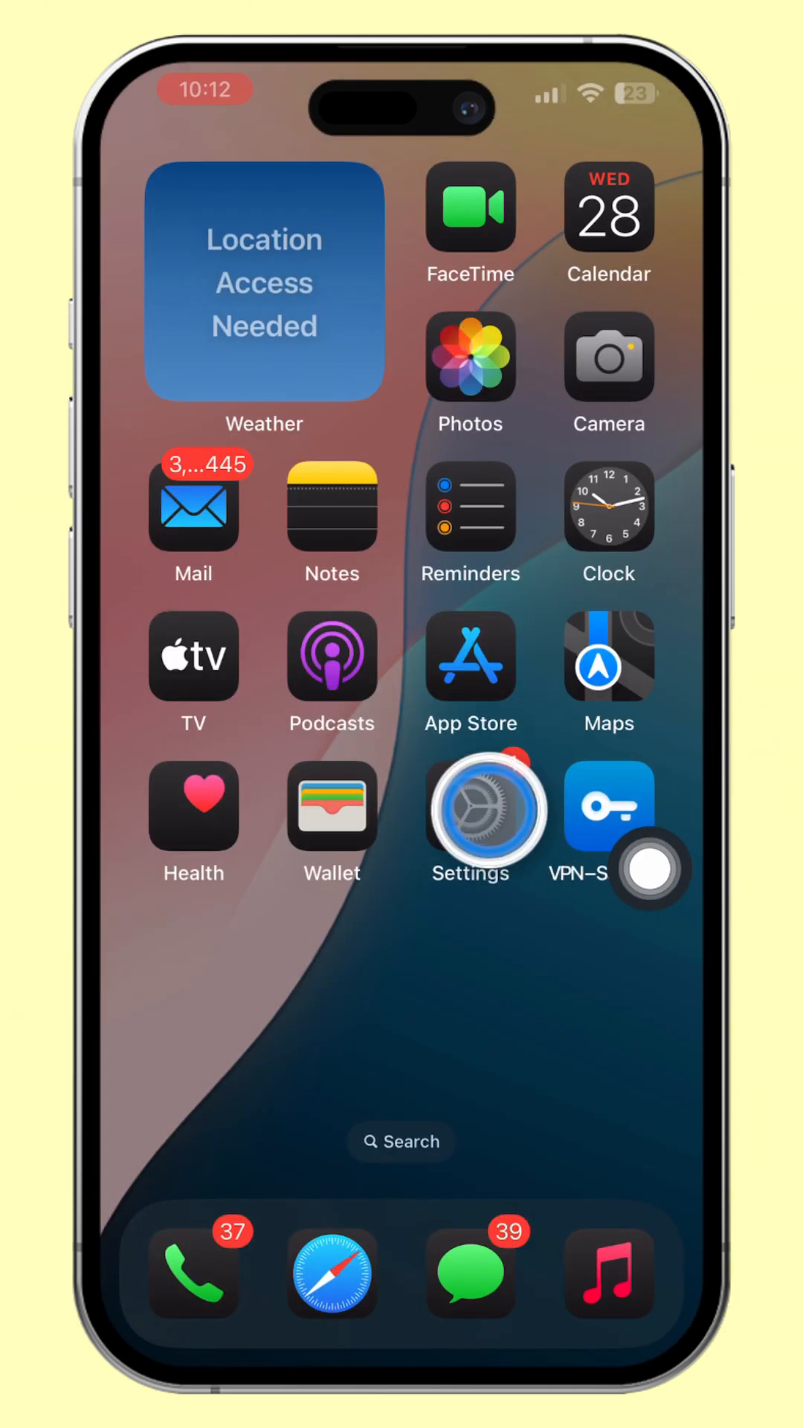
# - Under Privacy & Security > Microphone, switch on microphone access for WhatsApp
pyautogui.click(484, 815)
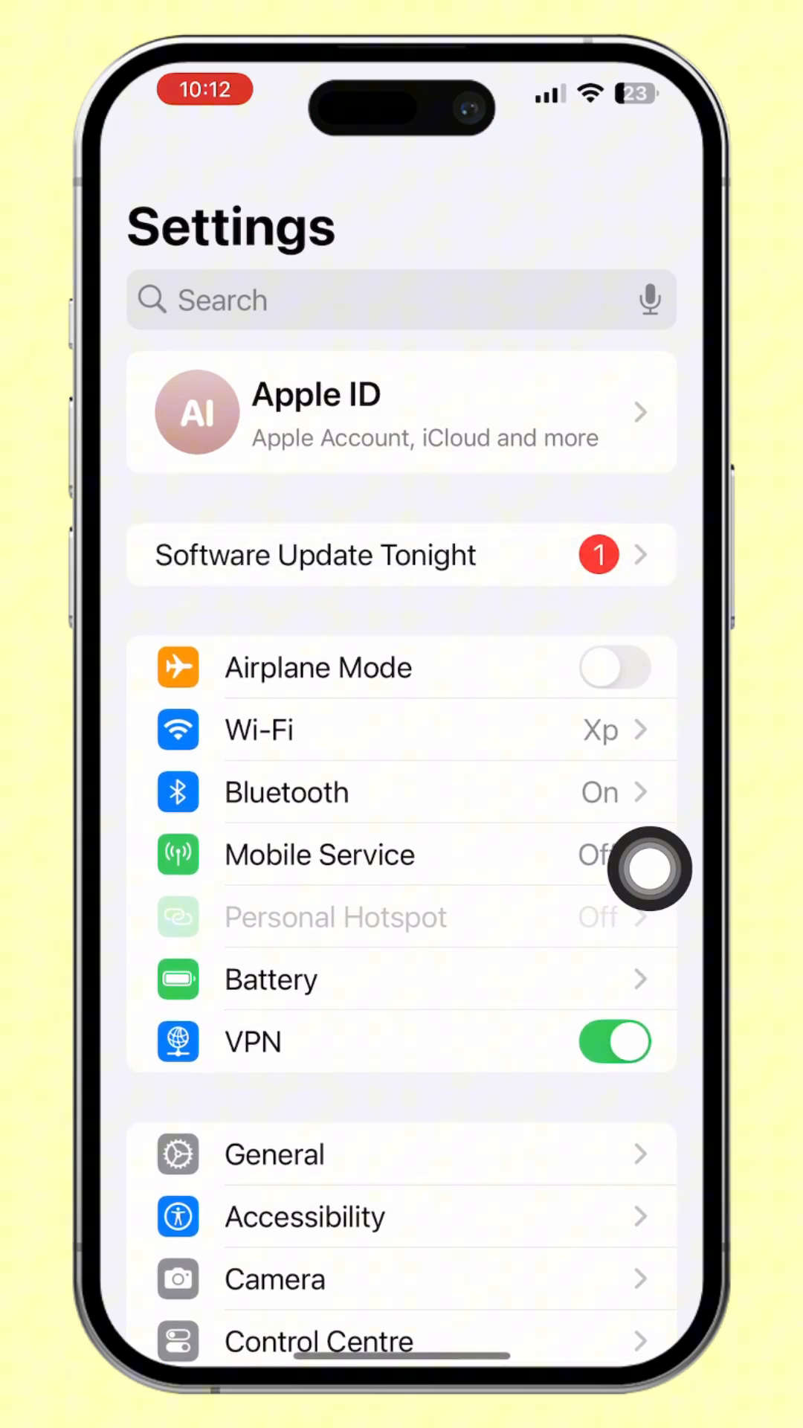
pyautogui.scroll(-3)
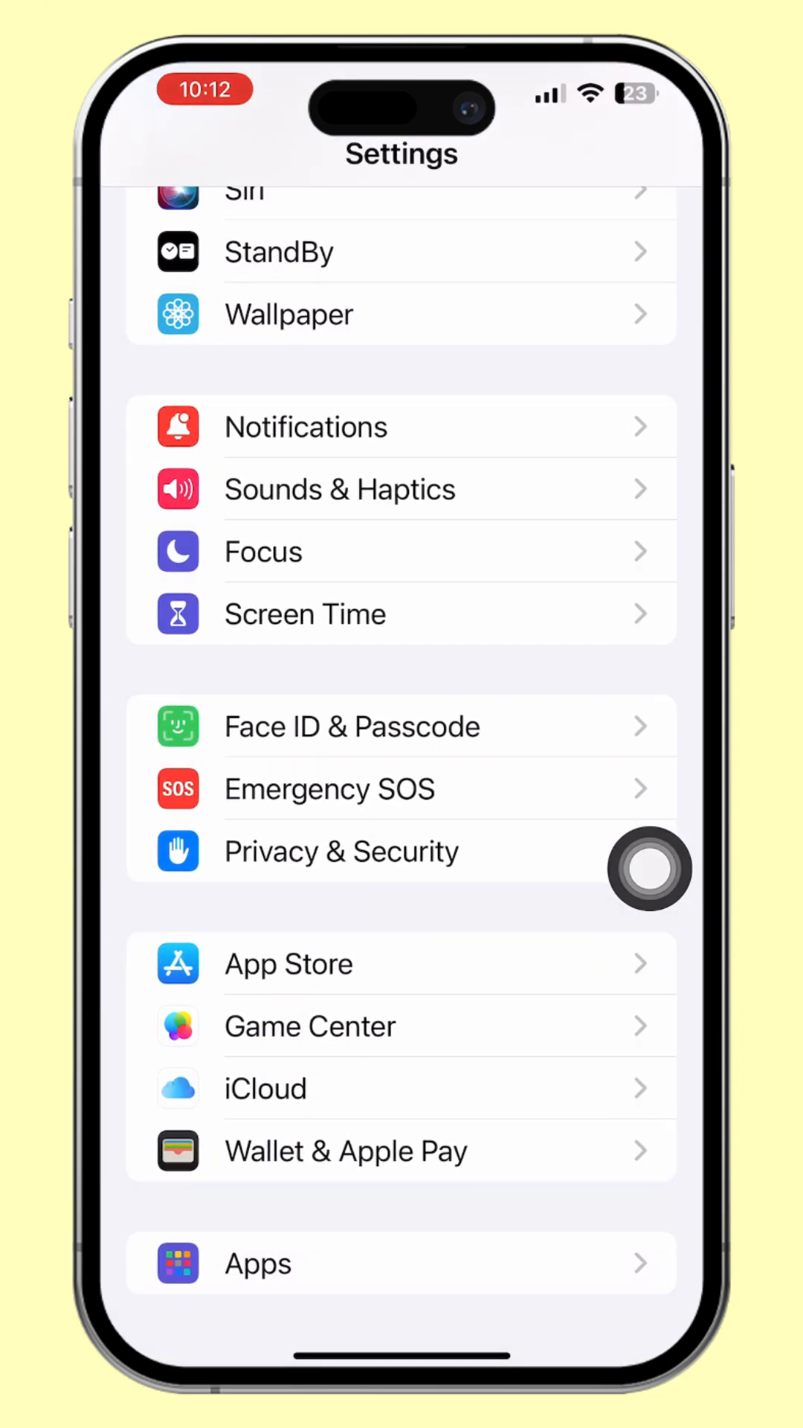
pyautogui.click(292, 850)
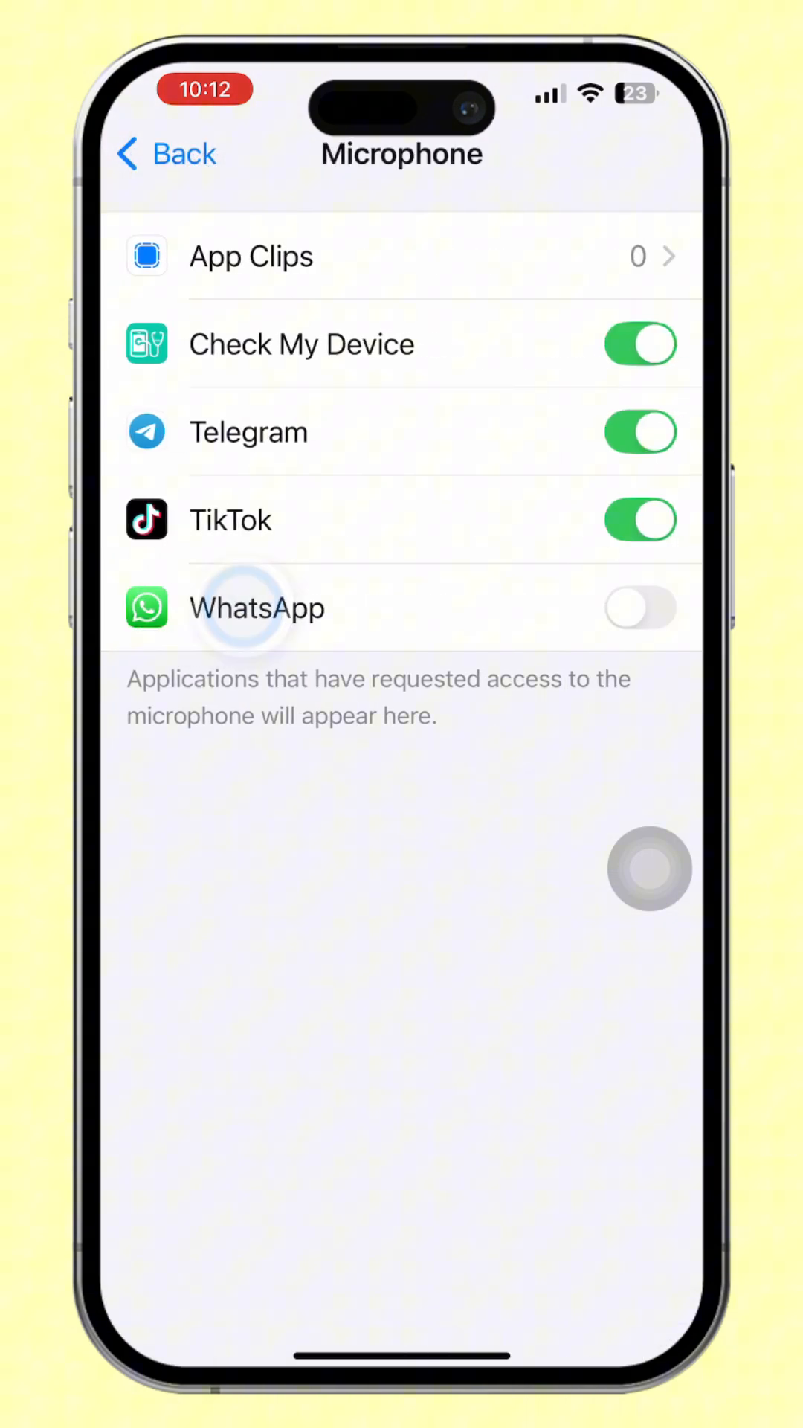
pyautogui.click(639, 607)
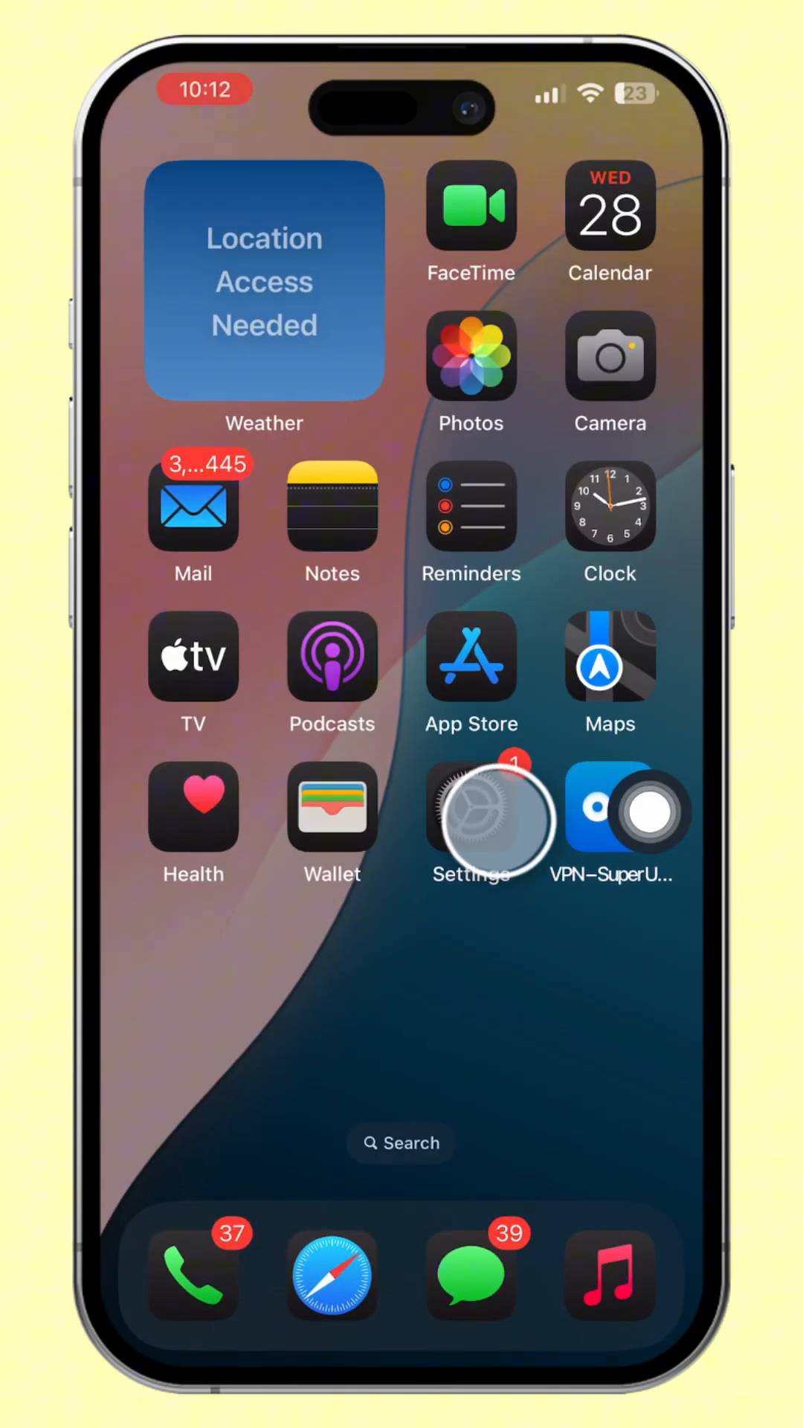
# - Navigate General > iPhone Storage and scroll to WhatsApp to offload it
pyautogui.click(471, 815)
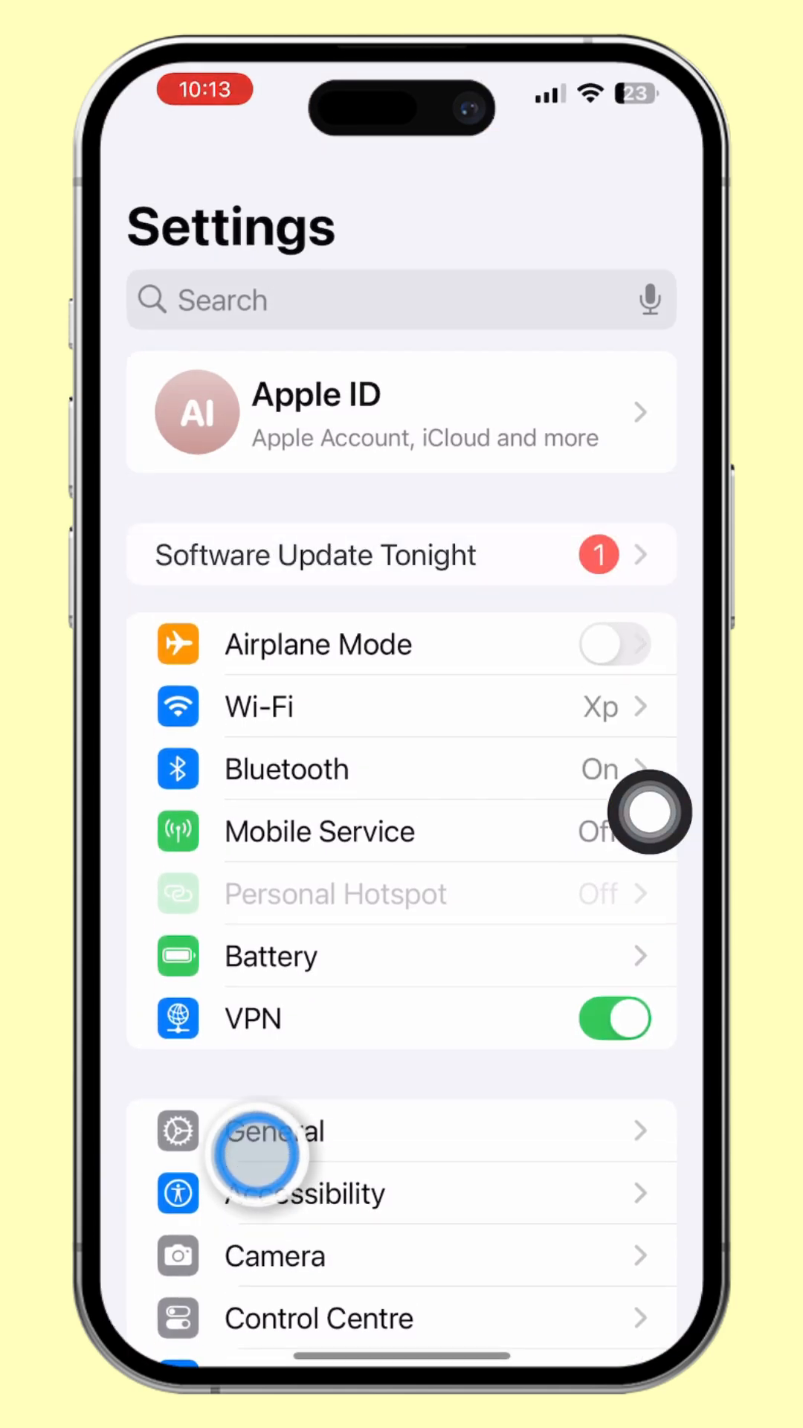
pyautogui.click(278, 1130)
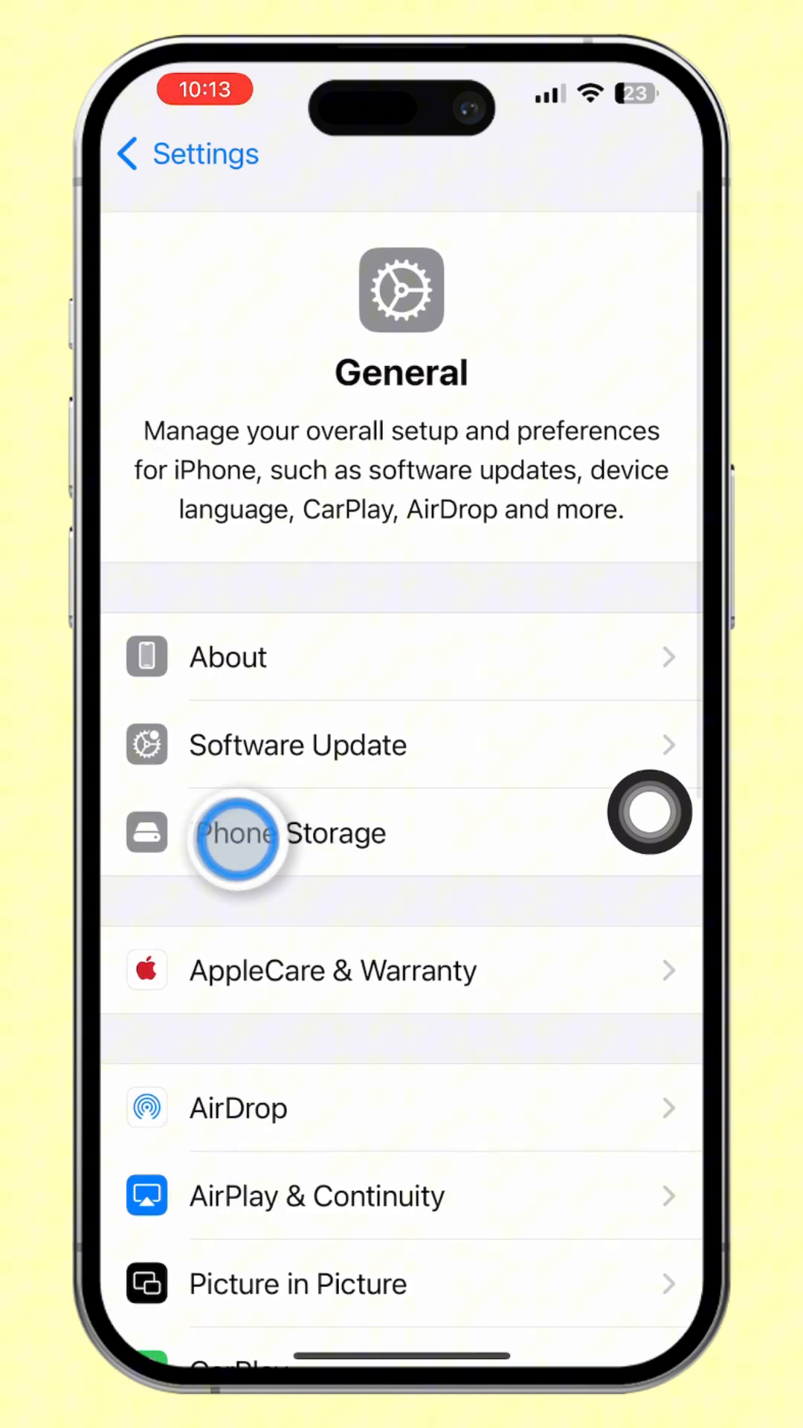
pyautogui.click(291, 833)
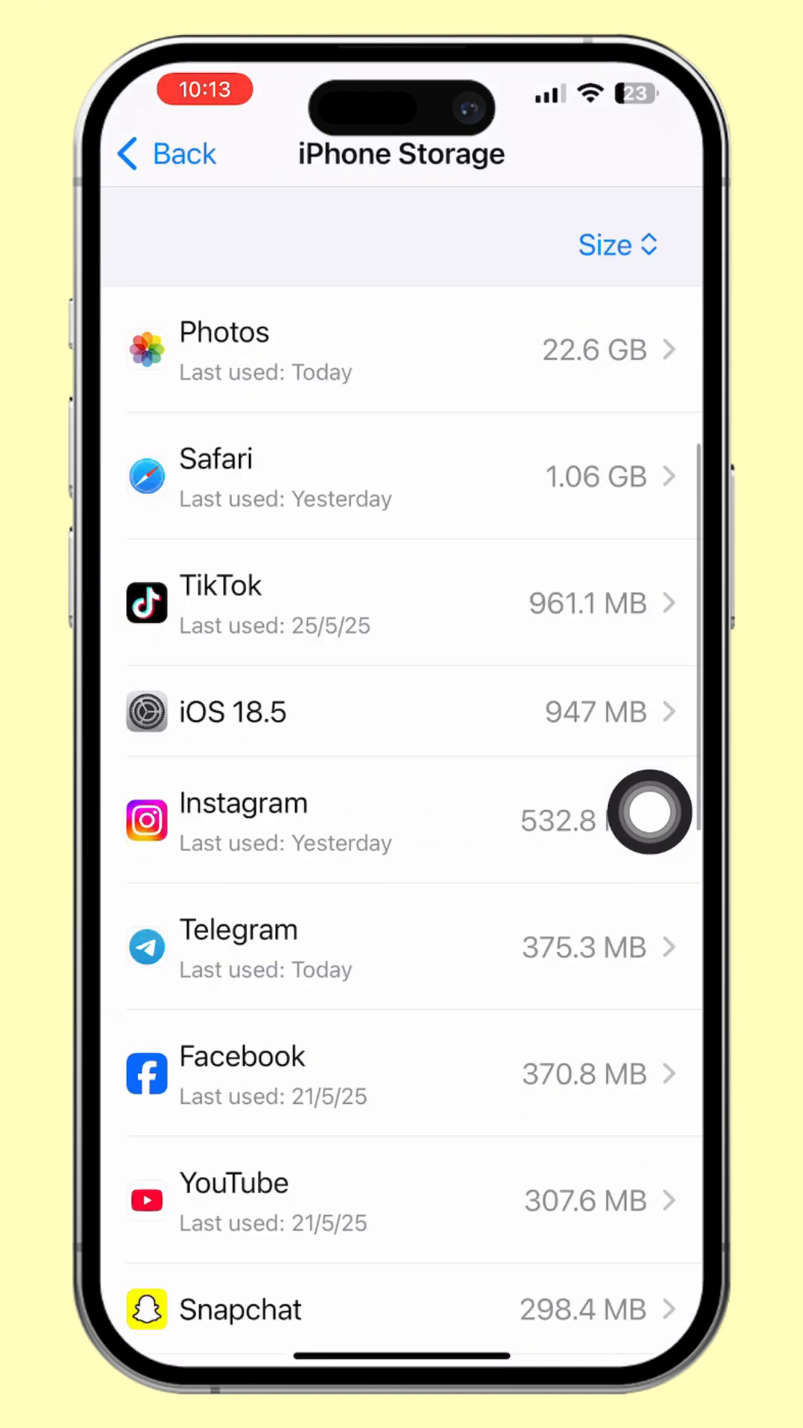
pyautogui.scroll(-3)
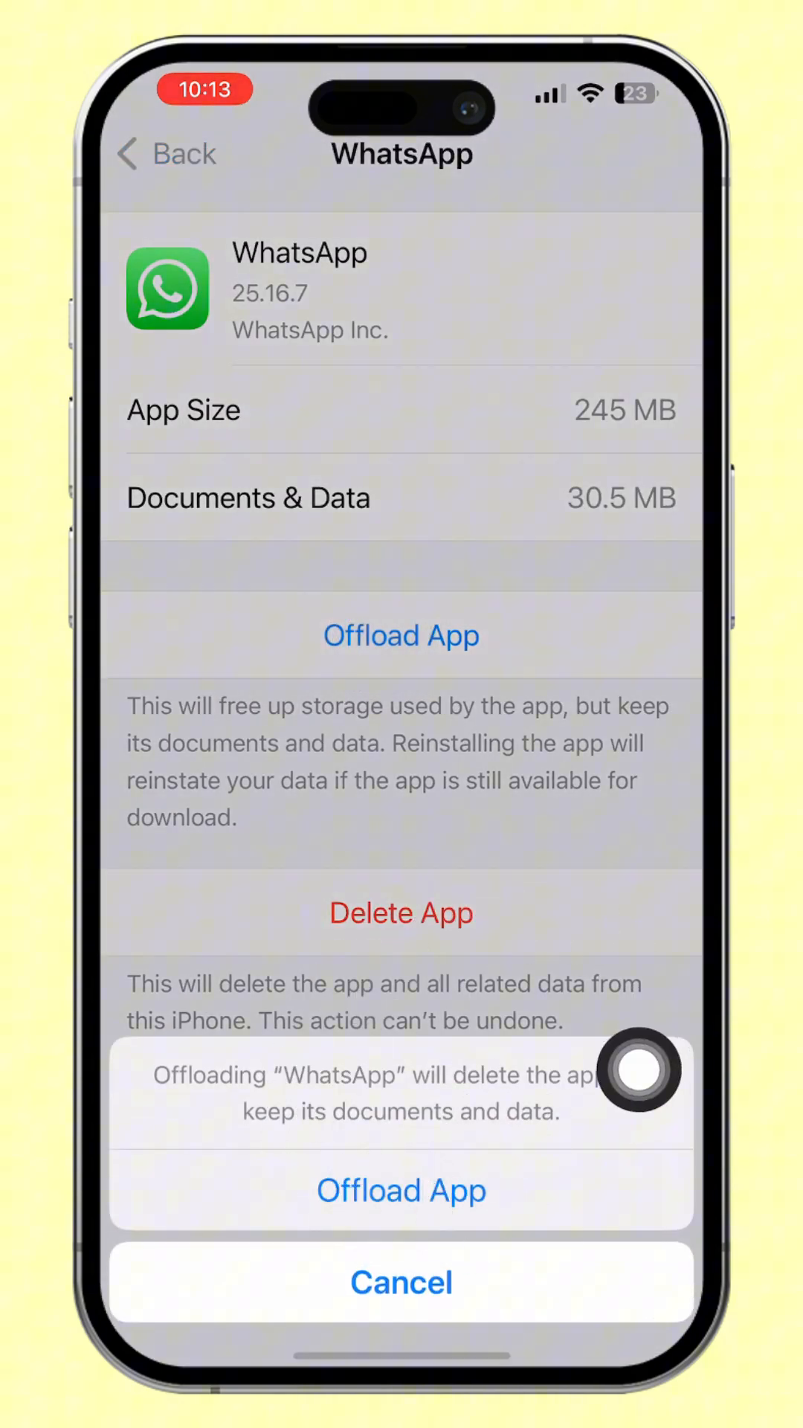
pyautogui.moveTo(647, 1069)
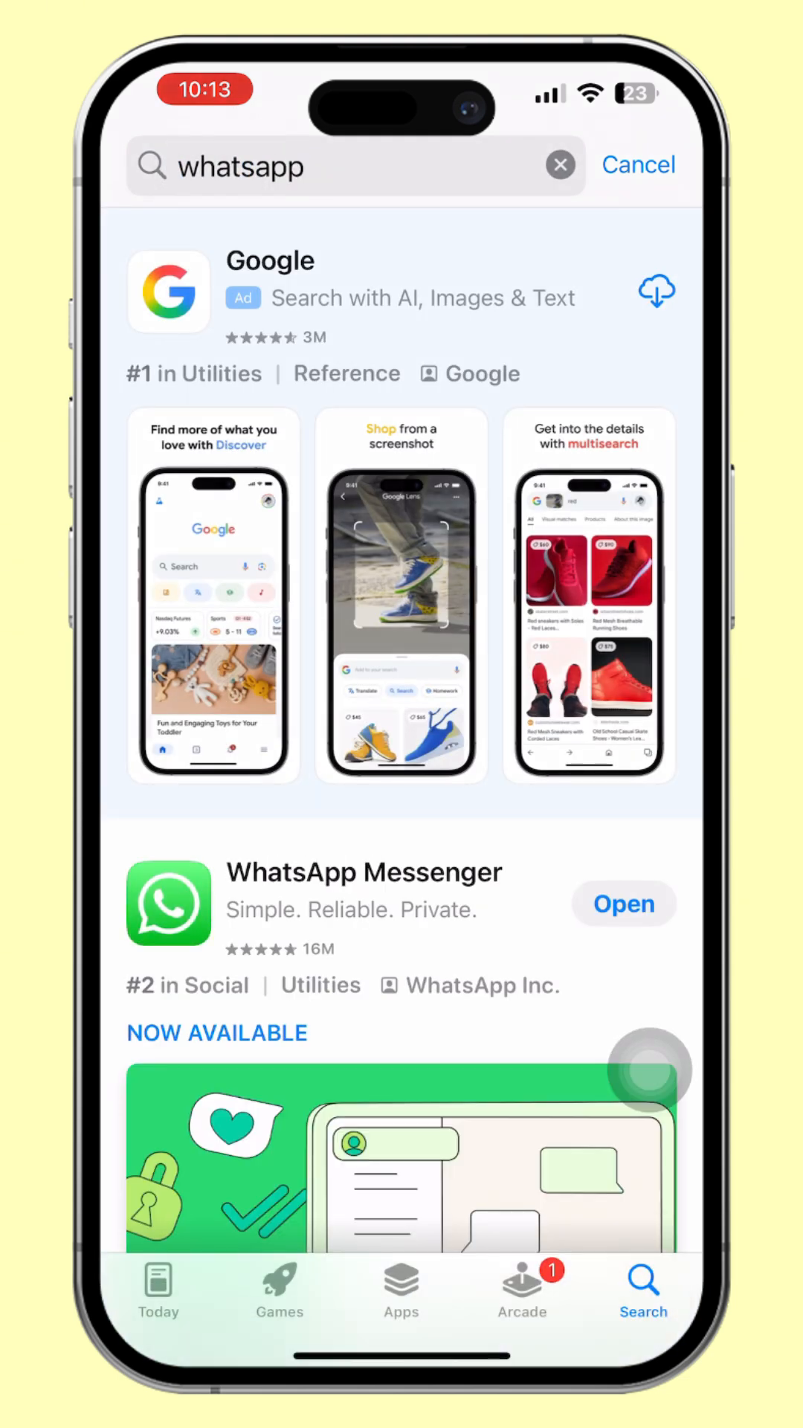
# - Open the WhatsApp Messenger result showing the available Update
pyautogui.click(363, 872)
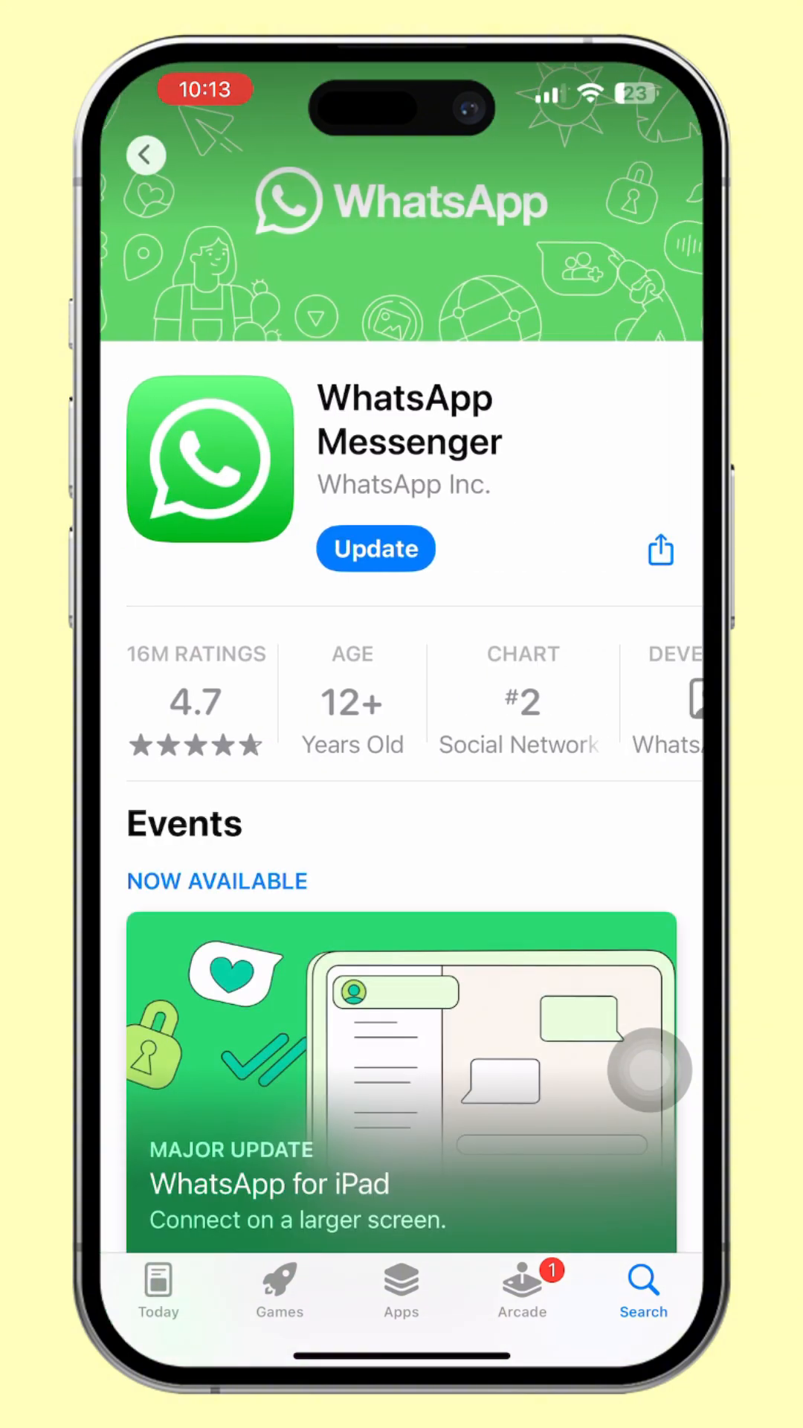